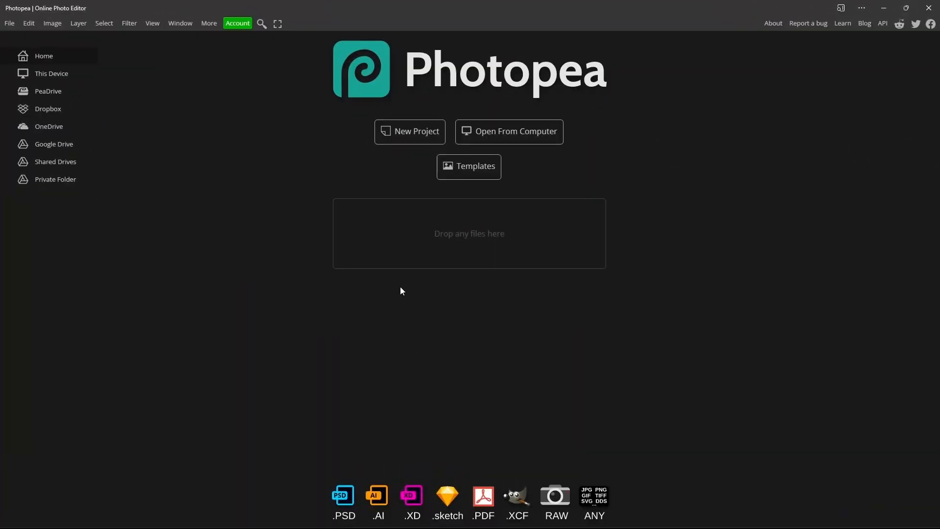
{"action": "mouse_move", "coordinate": [665, 212]}
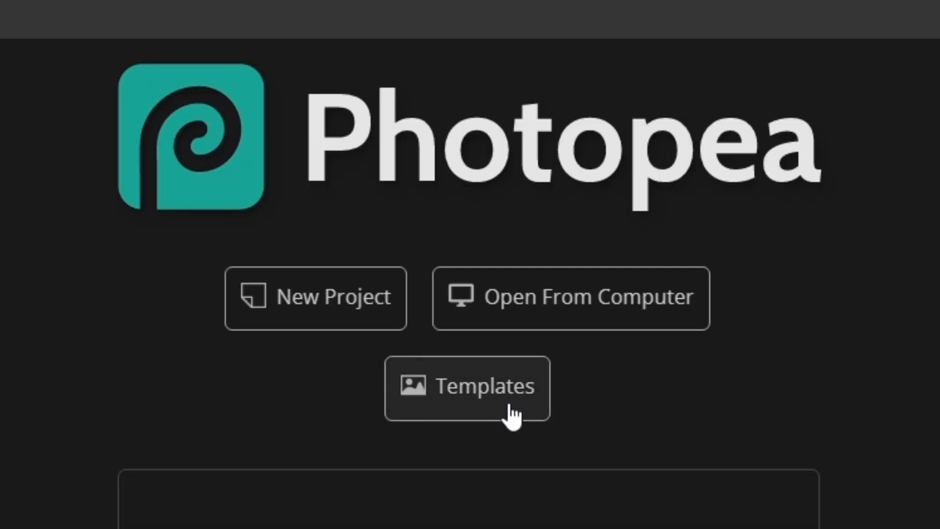
Open Photopea's online Templates library from the start screen
{"action": "left_click", "coordinate": [468, 387]}
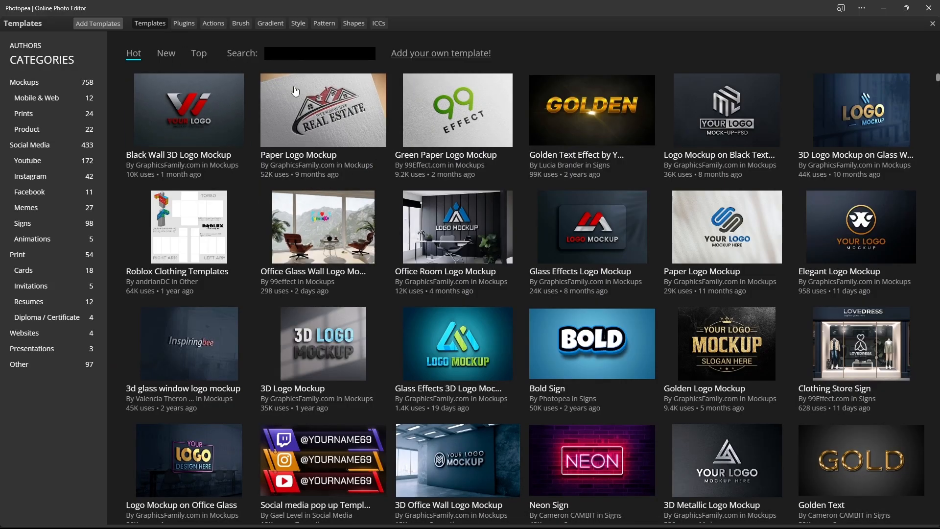
{"action": "mouse_move", "coordinate": [322, 16]}
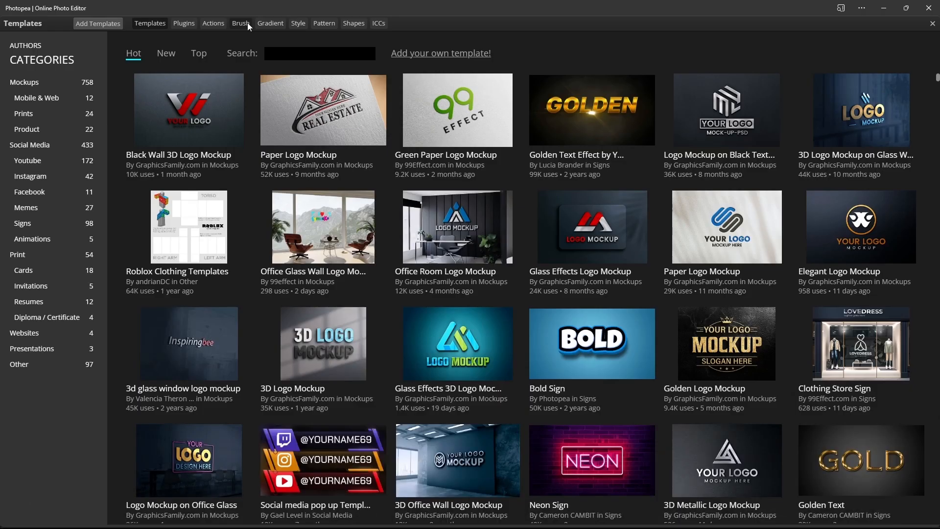
Switch the library to Brushes and open the Charcoal brush pack's detail page
{"action": "left_click", "coordinate": [241, 23]}
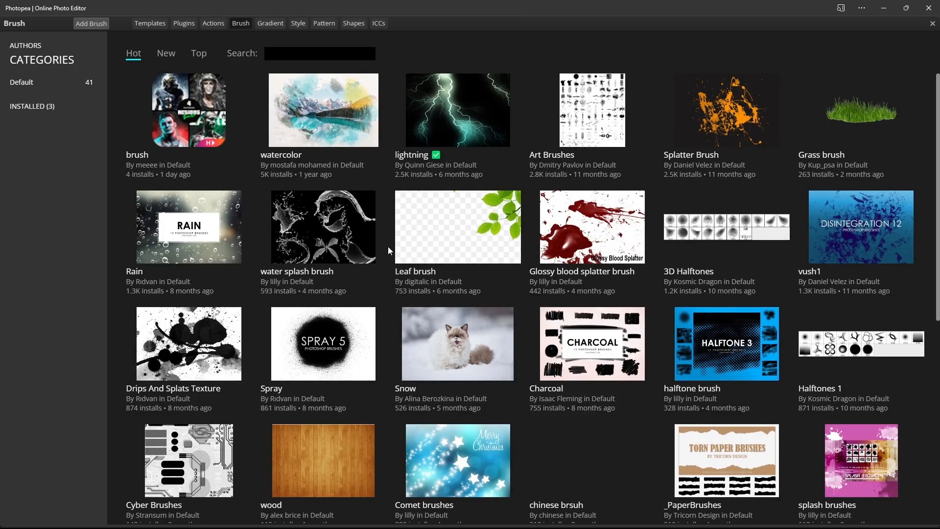
{"action": "scroll", "scroll_direction": "down", "scroll_amount": 3}
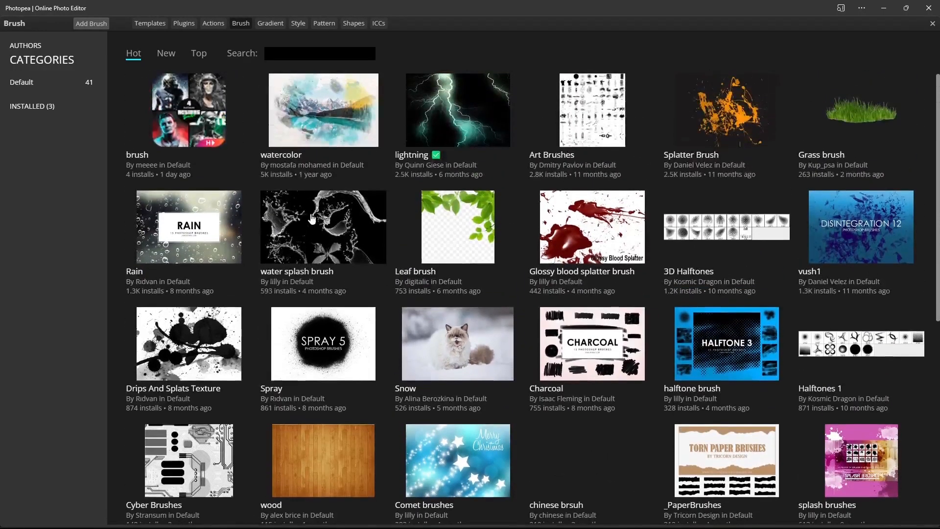
{"action": "mouse_move", "coordinate": [462, 124]}
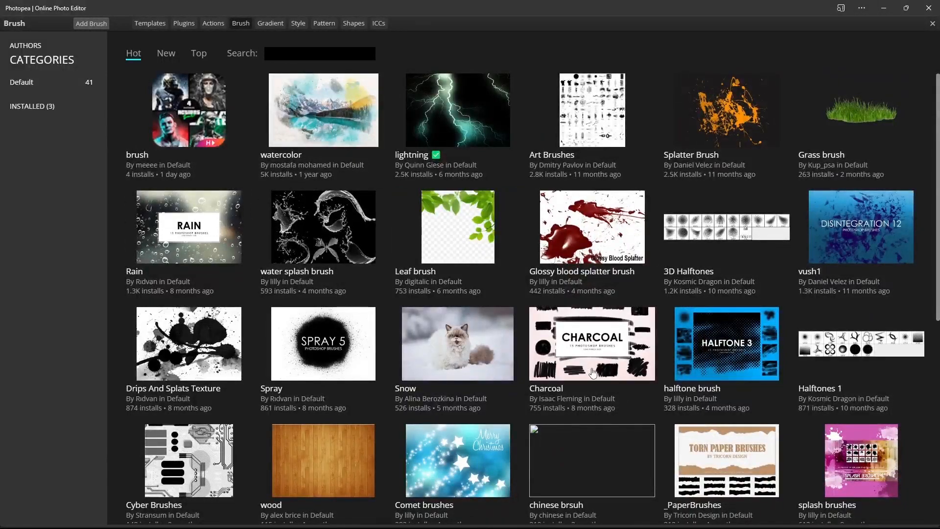
{"action": "left_click", "coordinate": [592, 343]}
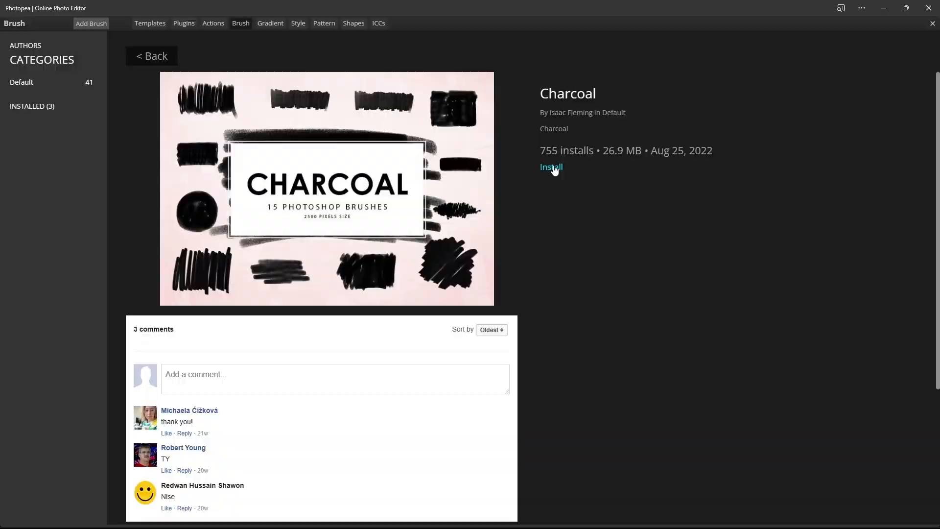
Install the Charcoal brush pack and start a new blank white project
{"action": "left_click", "coordinate": [551, 167]}
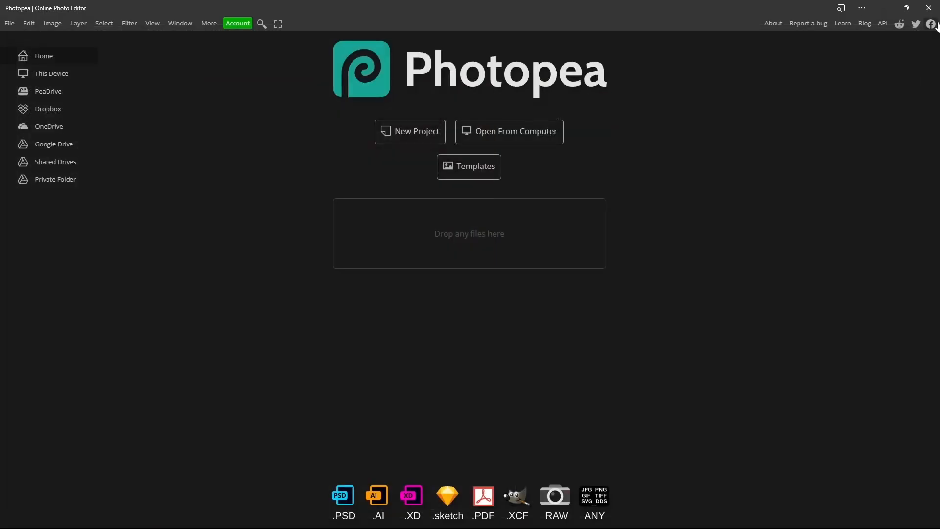
{"action": "mouse_move", "coordinate": [411, 131]}
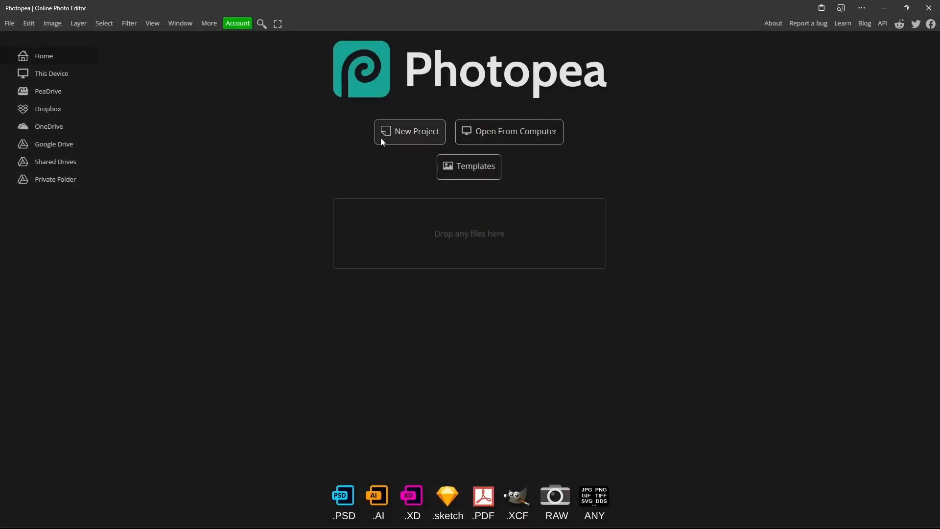
{"action": "left_click", "coordinate": [409, 131]}
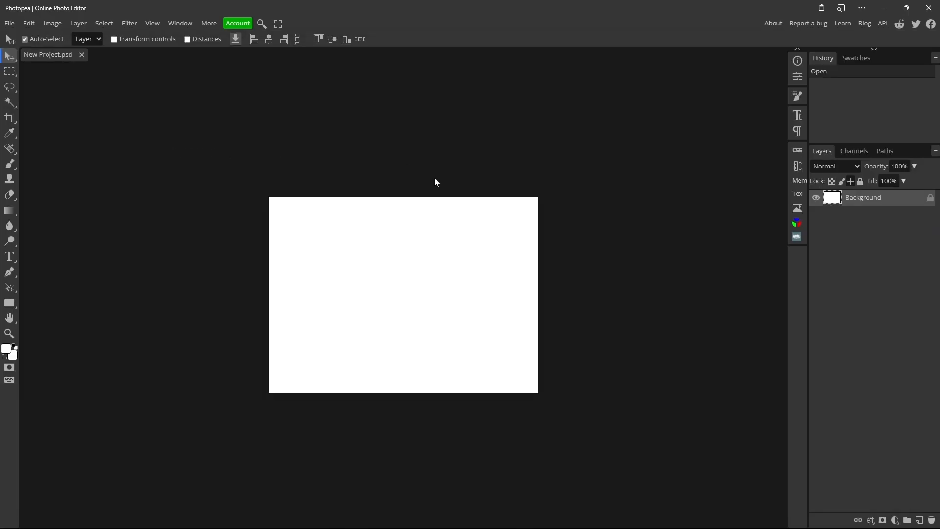
Activate the Brush tool with a large lightning tip from the installed presets
{"action": "left_click", "coordinate": [10, 333]}
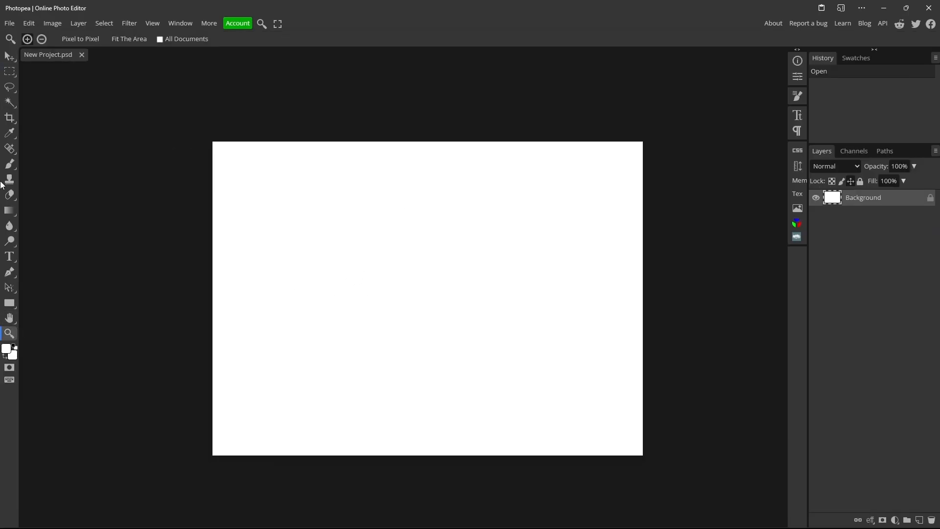
{"action": "left_click", "coordinate": [10, 163]}
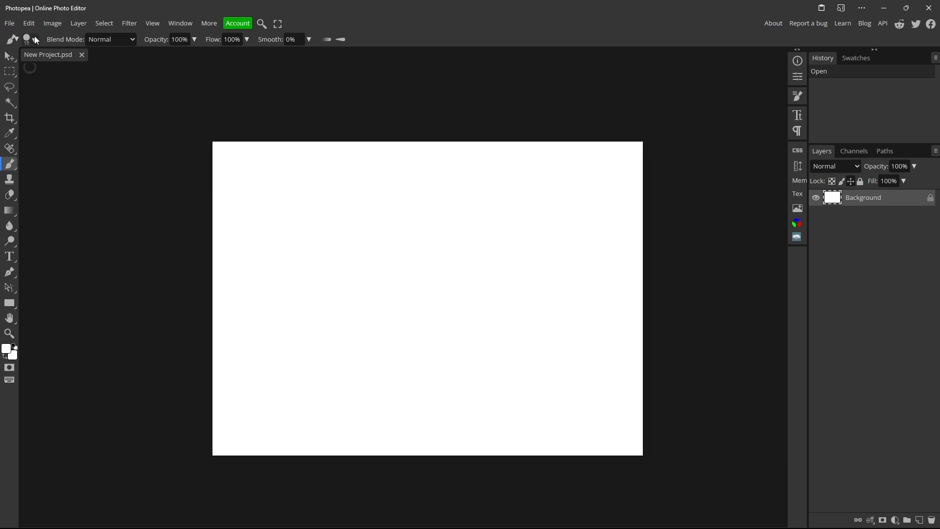
{"action": "left_click", "coordinate": [35, 39]}
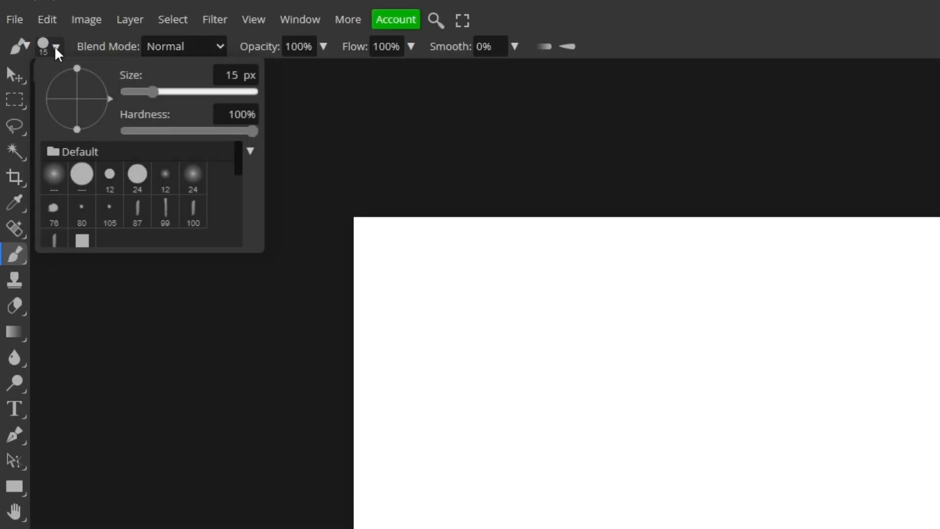
{"action": "scroll", "scroll_direction": "down", "scroll_amount": 3}
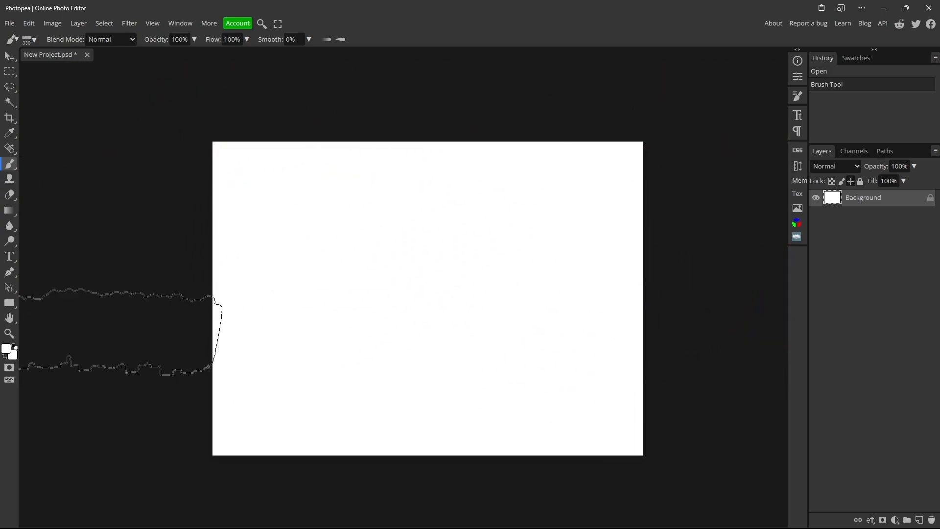
Paint a black lightning bolt on Layer 1 and enable Outer Glow in its layer style
{"action": "left_click", "coordinate": [7, 350]}
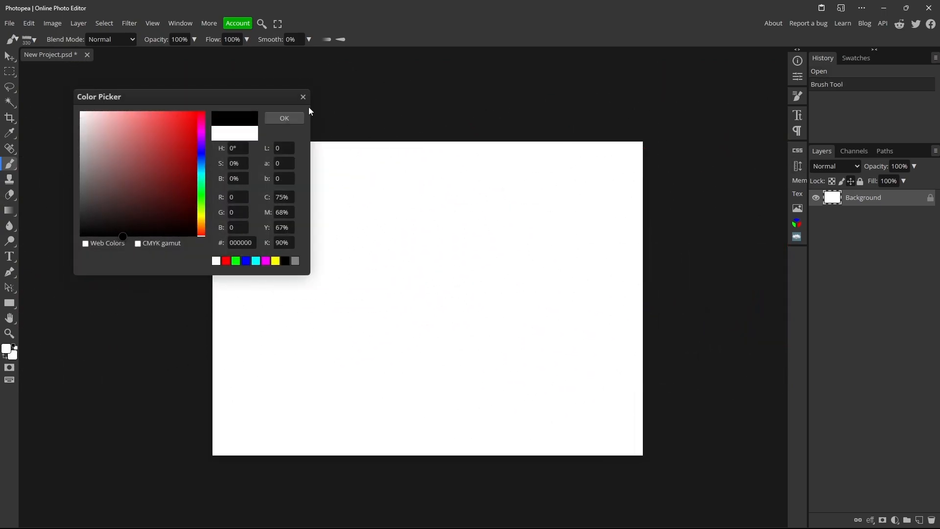
{"action": "left_click", "coordinate": [284, 118]}
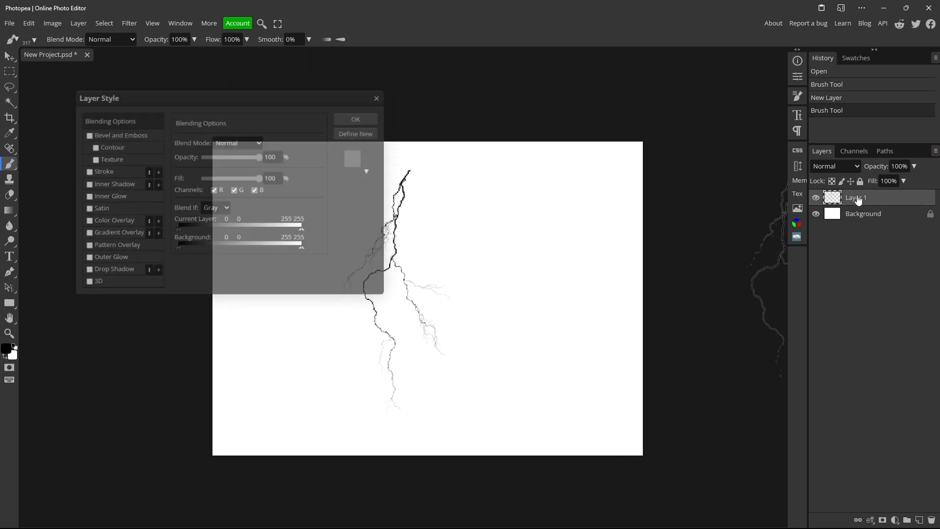
{"action": "left_click", "coordinate": [87, 257]}
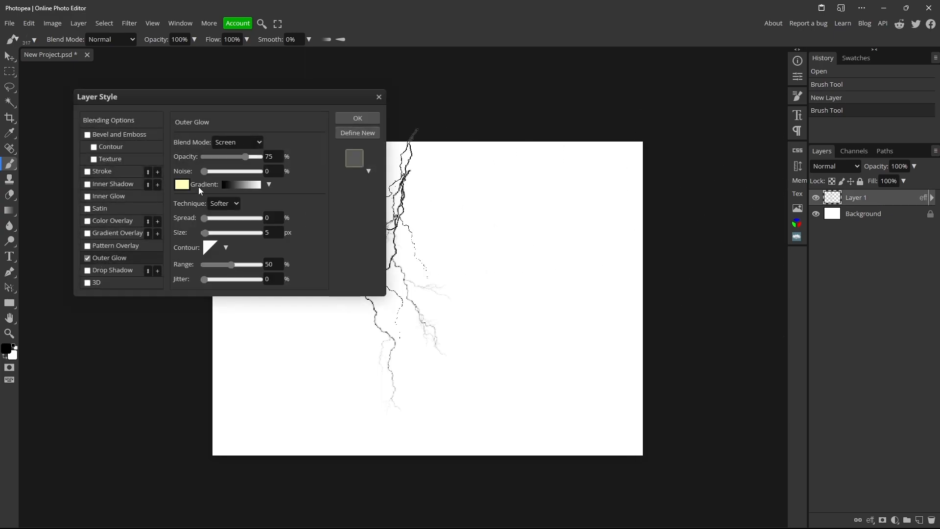